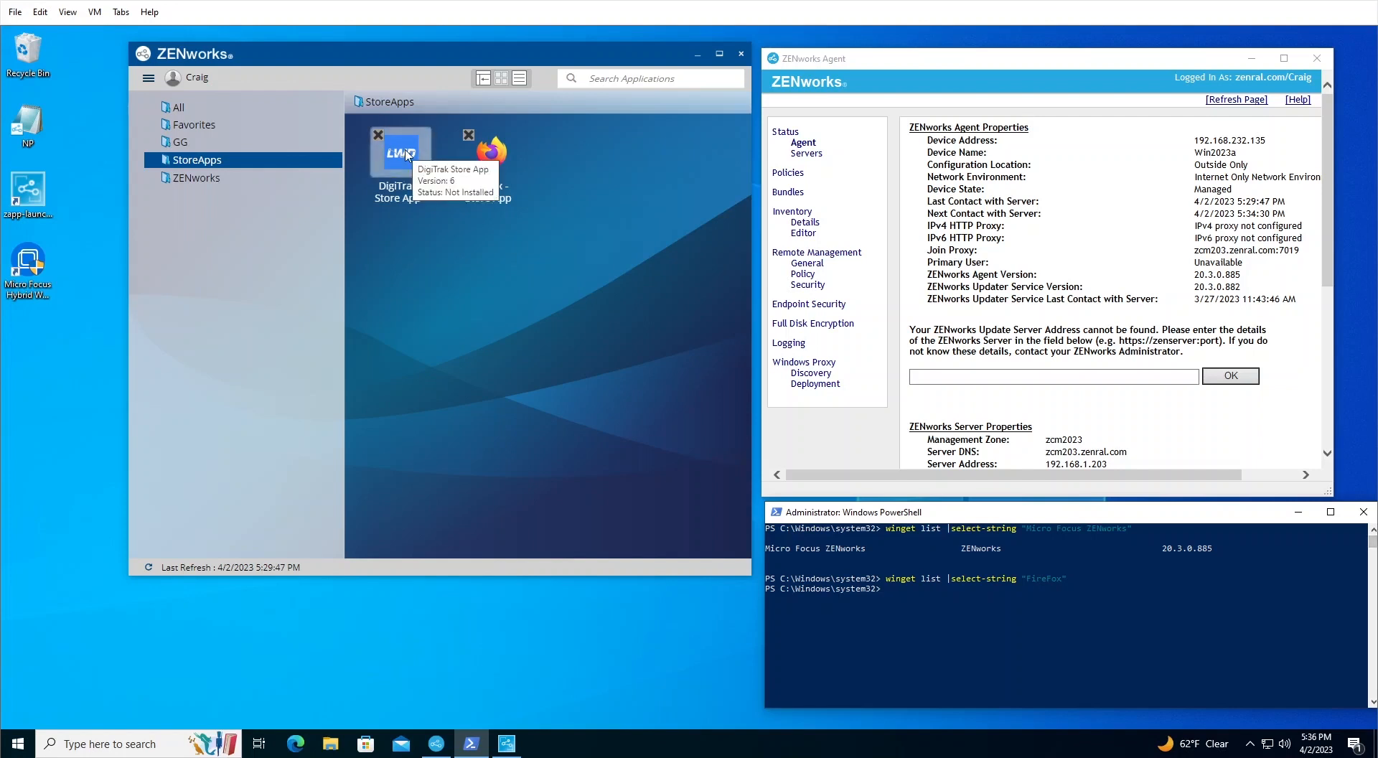
pyautogui.moveTo(494, 155)
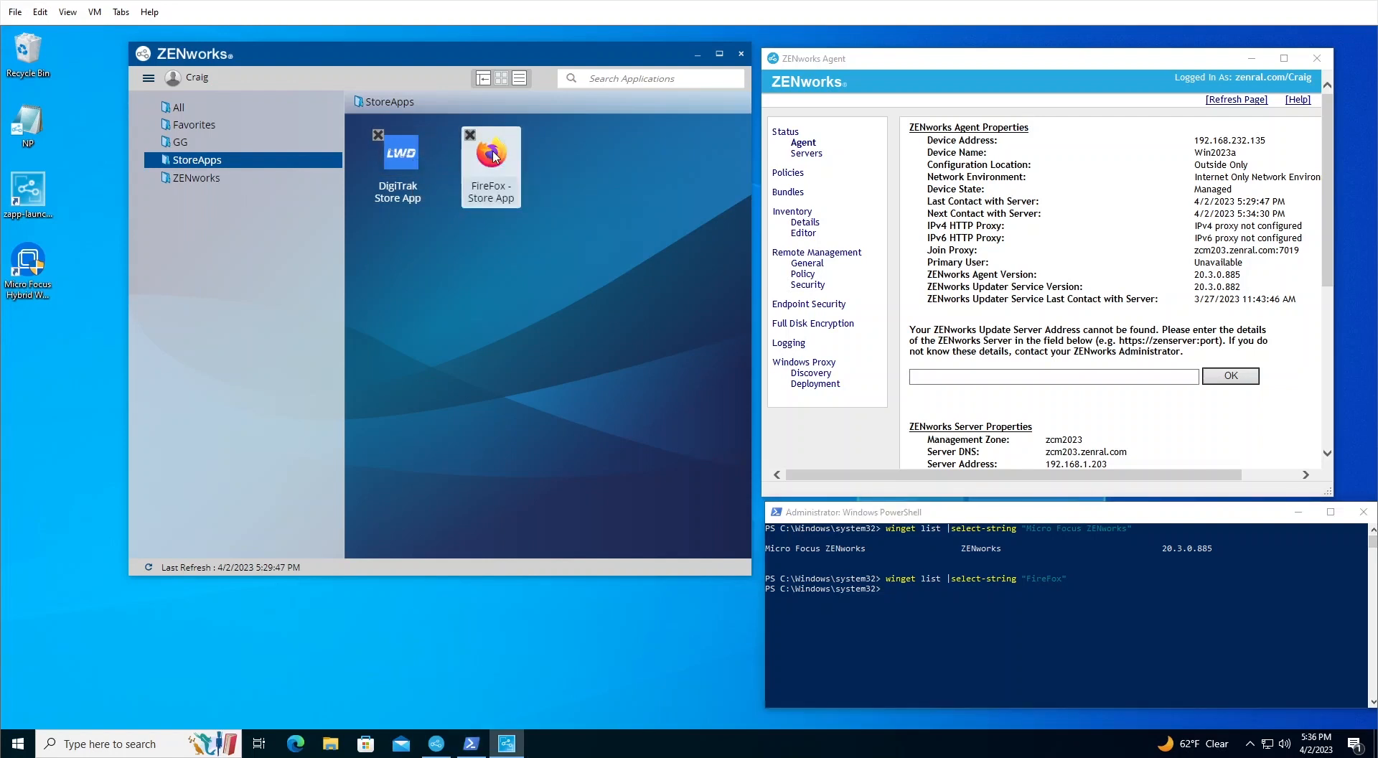
pyautogui.moveTo(798, 158)
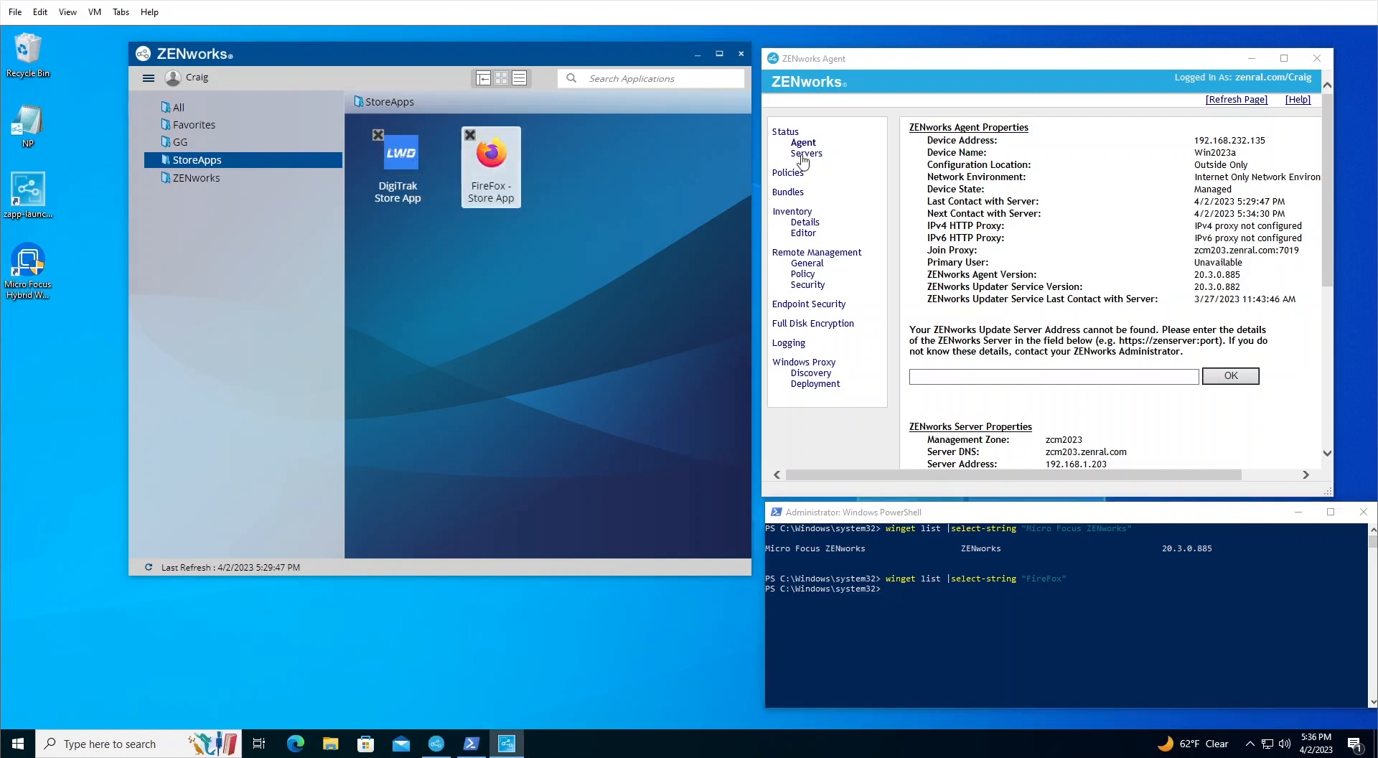
# Step: Show the agent's Closest Servers For Roles list under Status
pyautogui.click(807, 153)
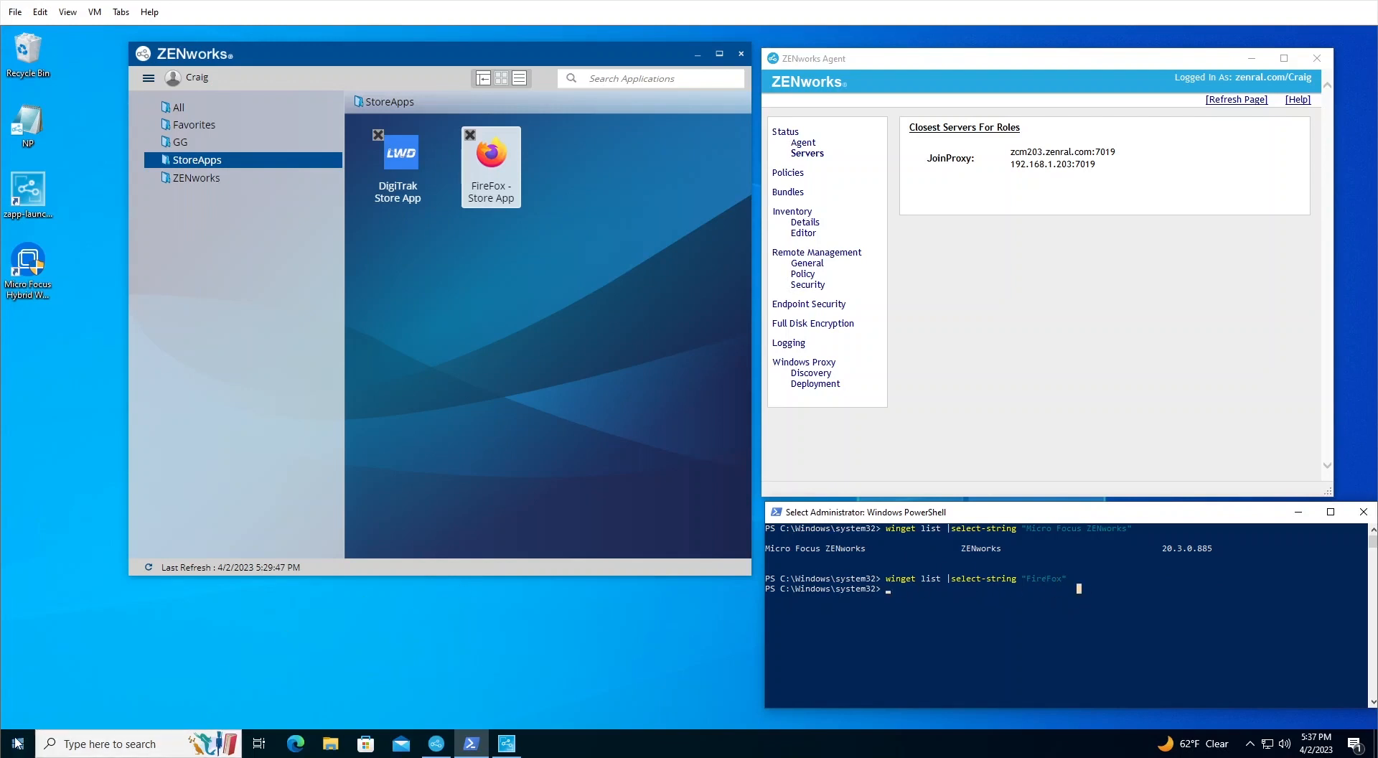
pyautogui.click(12, 743)
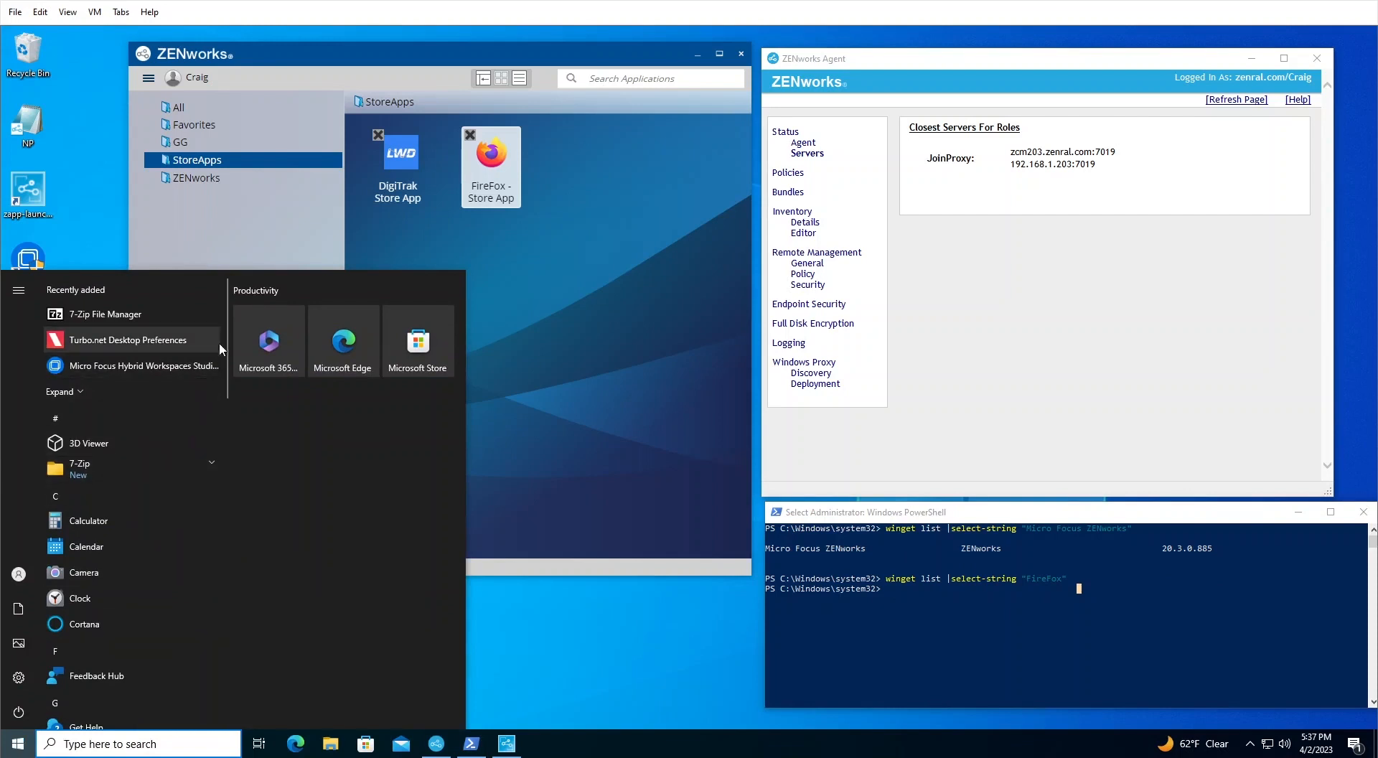
pyautogui.scroll(-3)
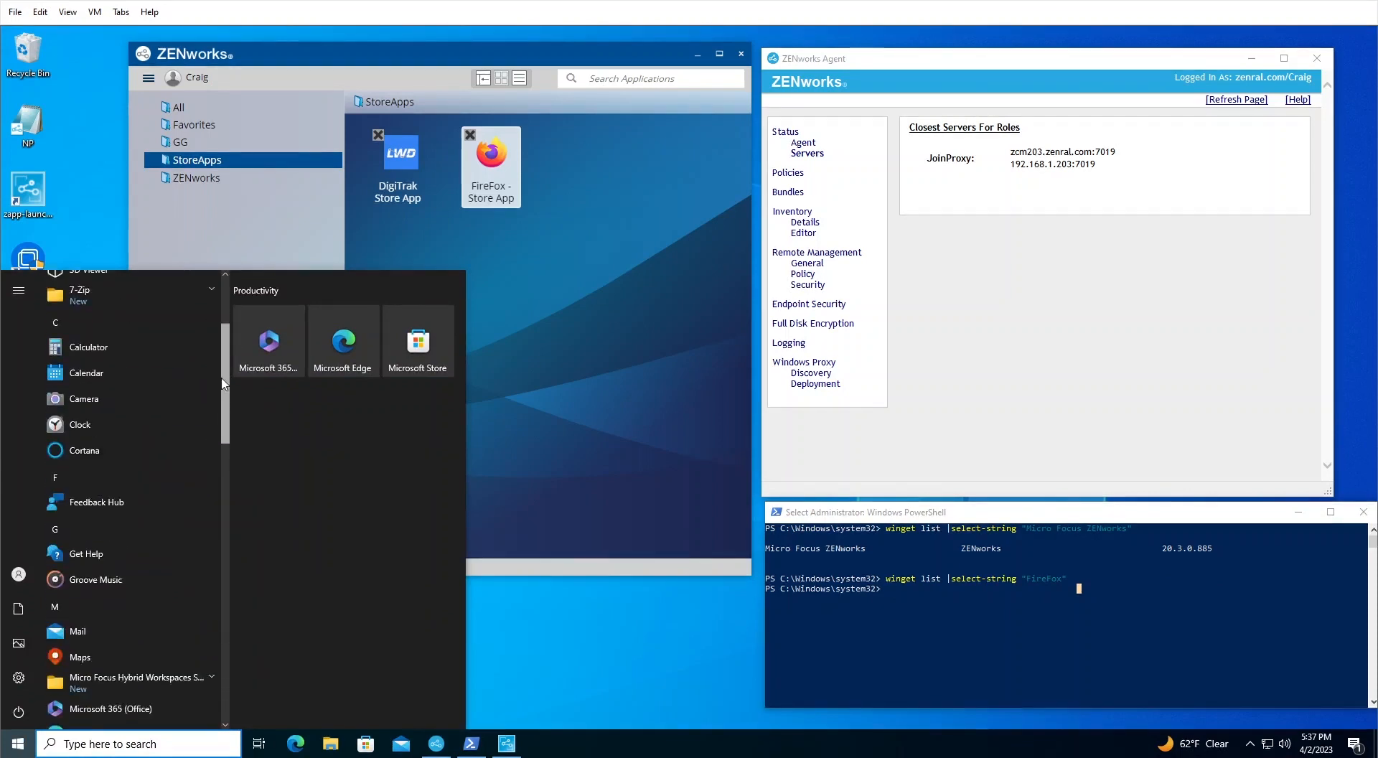
pyautogui.click(570, 290)
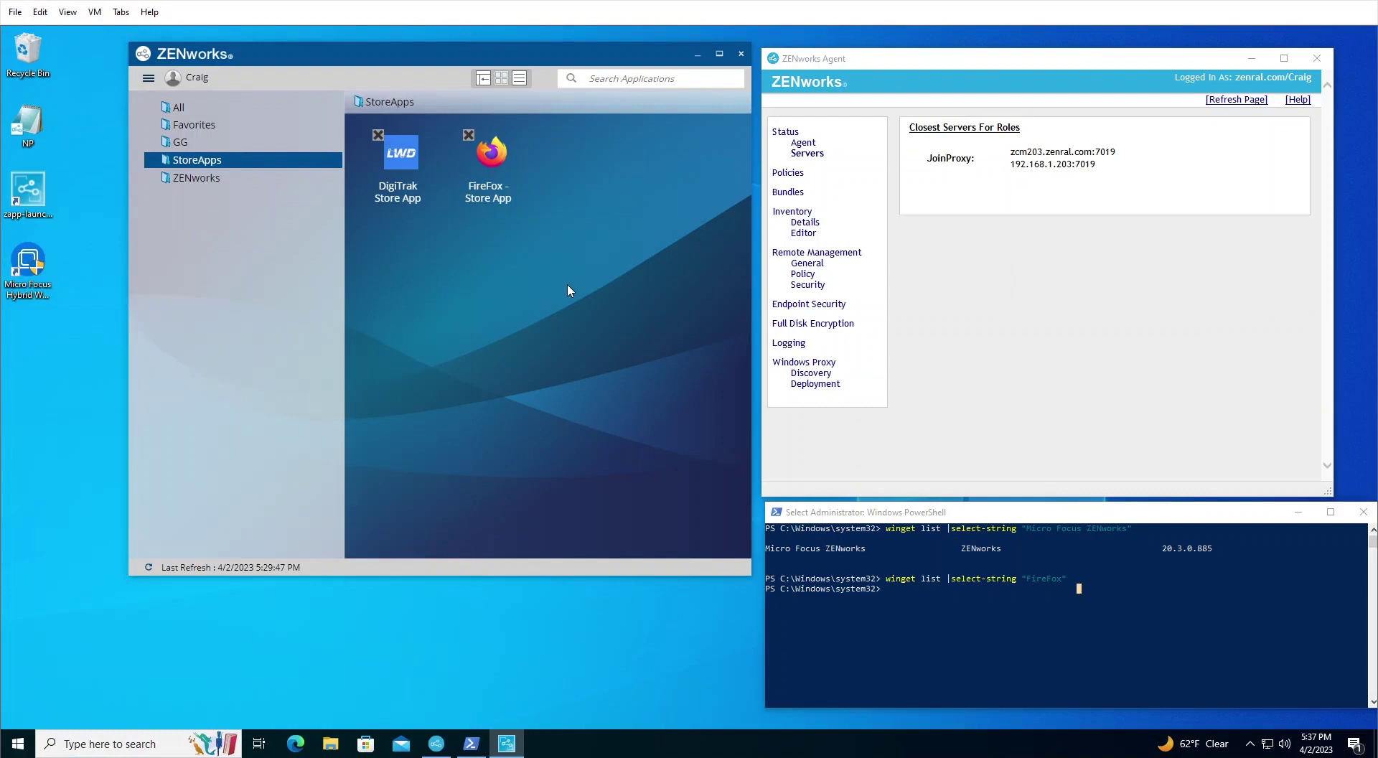
# Step: Install the DigiTrak Store App bundle and launch LWD Mobile from the install notification
pyautogui.rightClick(399, 153)
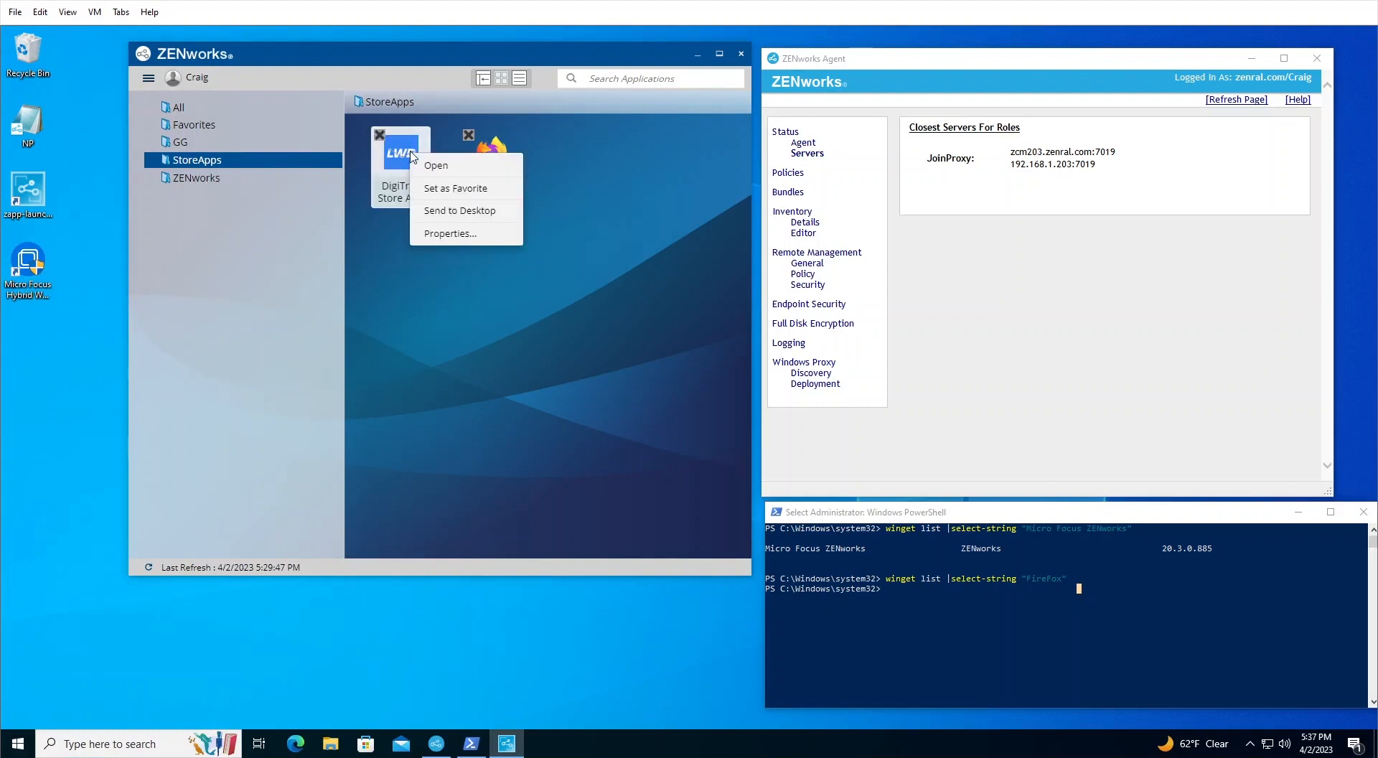
pyautogui.click(435, 165)
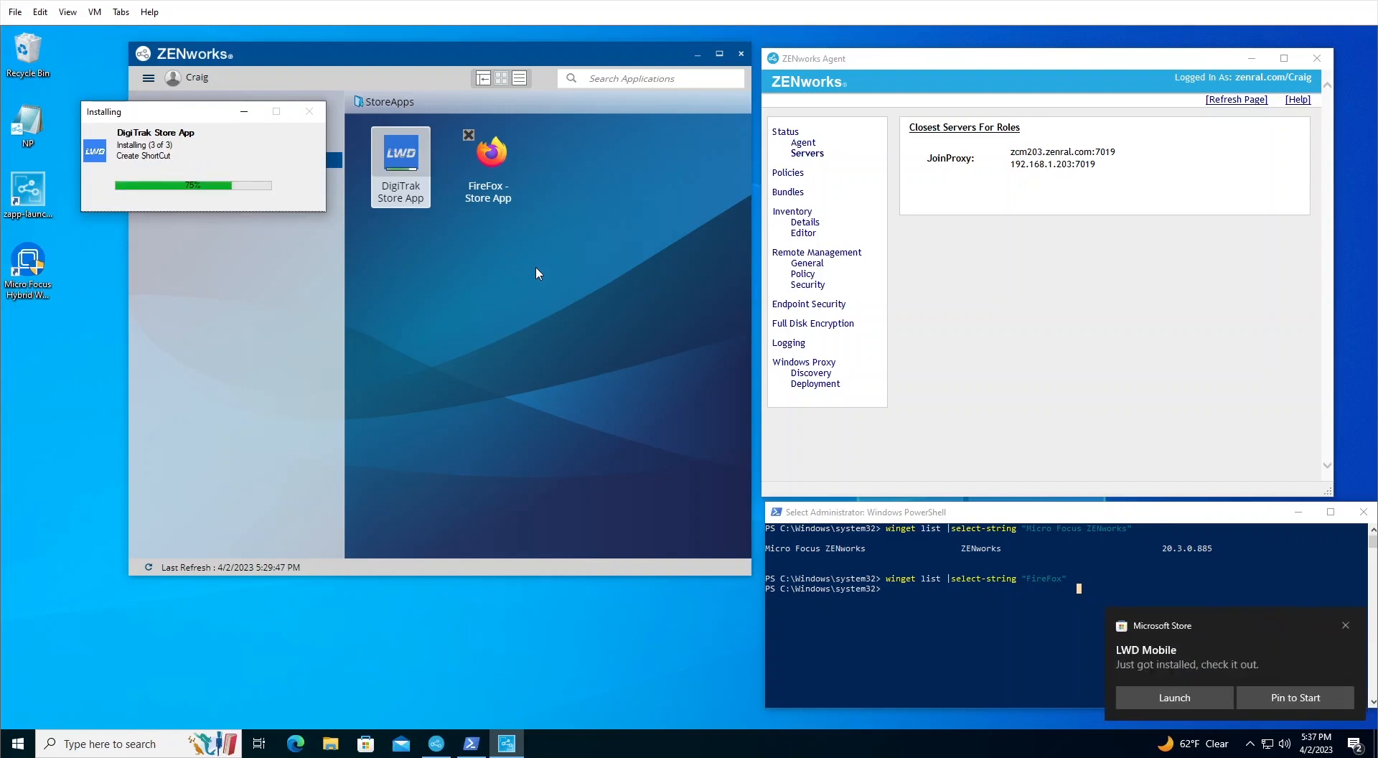
pyautogui.click(1174, 698)
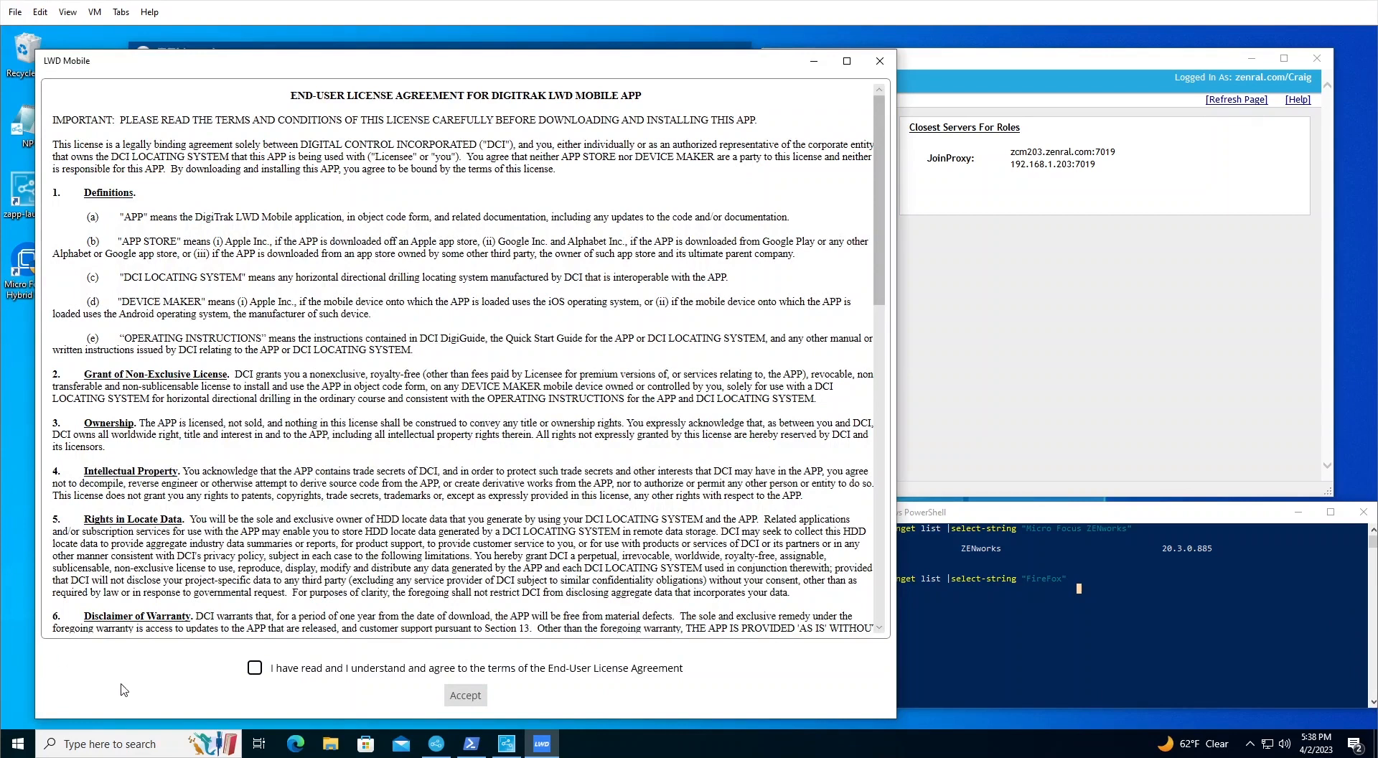
# Step: Accept the LWD Mobile license to reach DataLogs, check Recently added in Start, then close the app
pyautogui.click(254, 667)
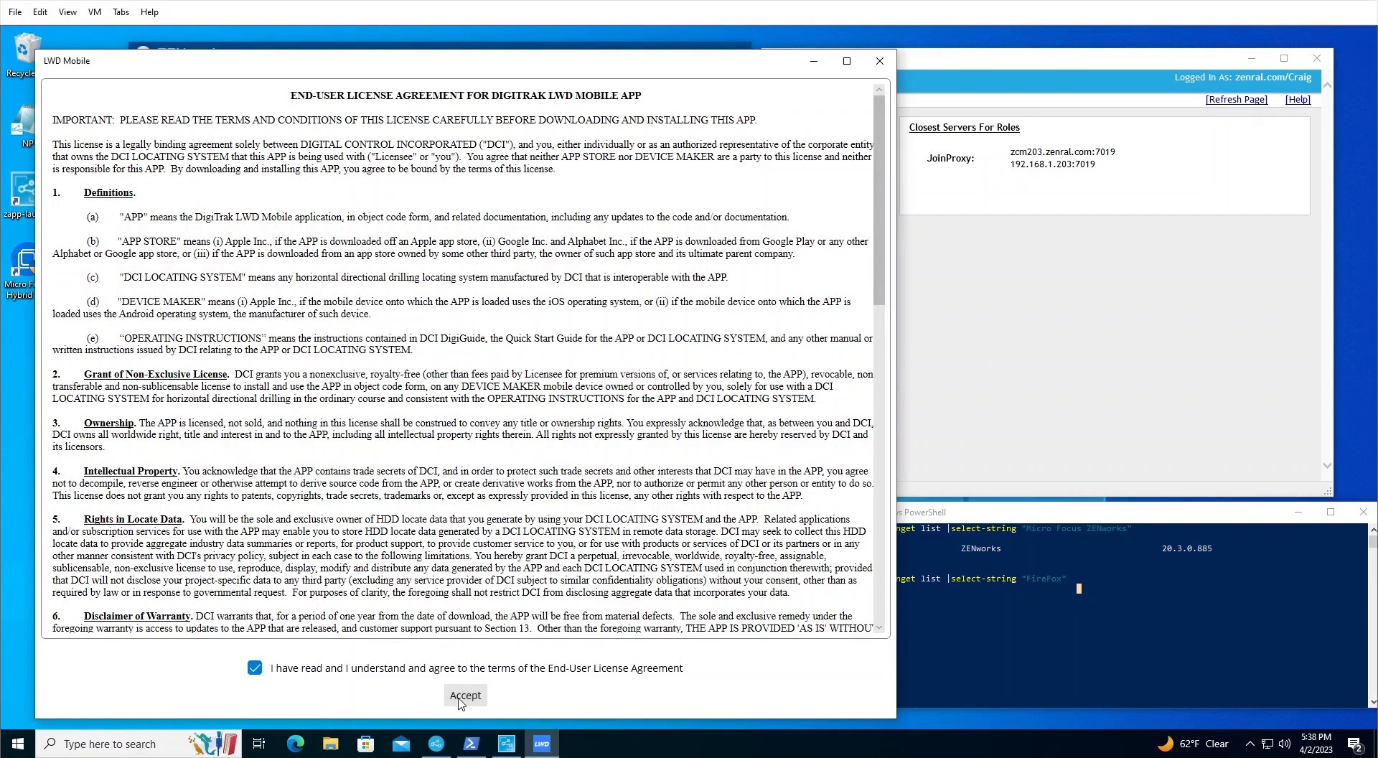
pyautogui.click(465, 696)
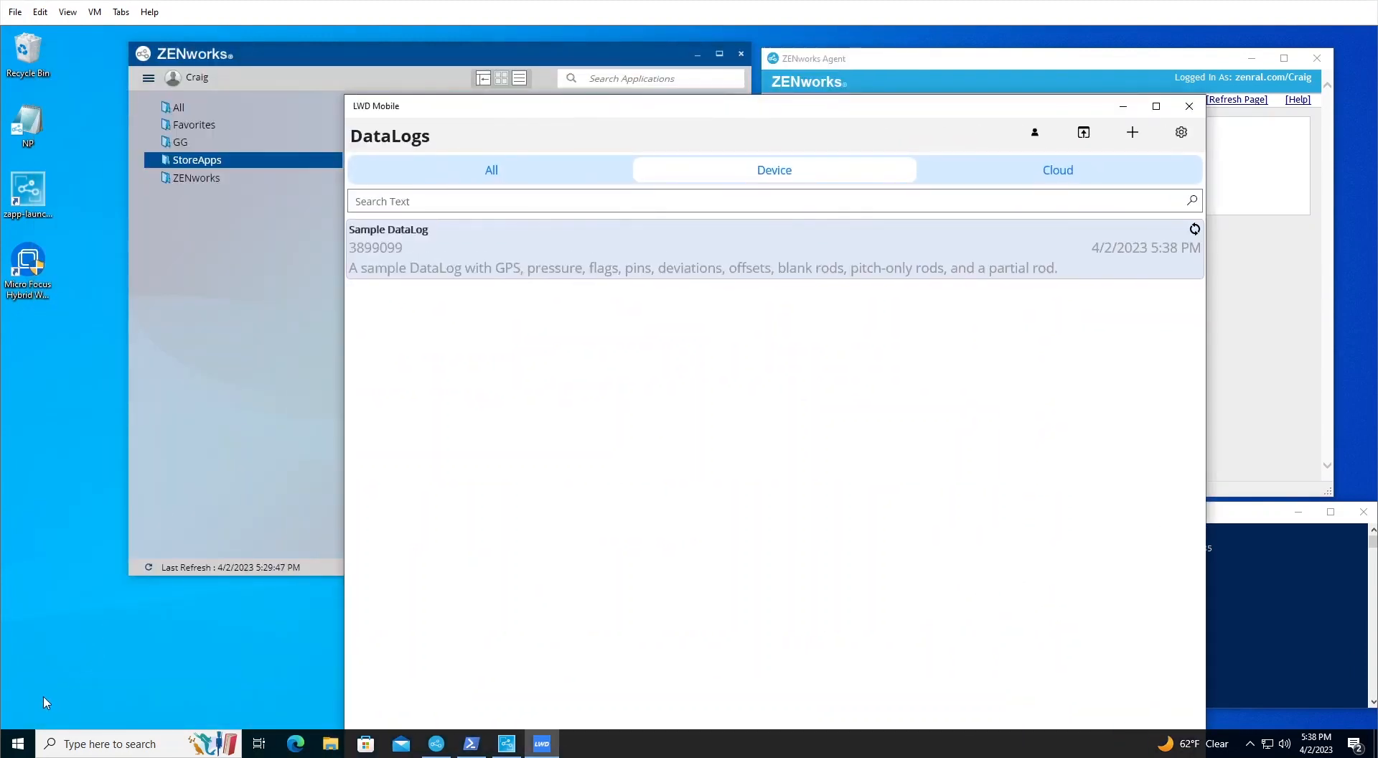
pyautogui.click(12, 744)
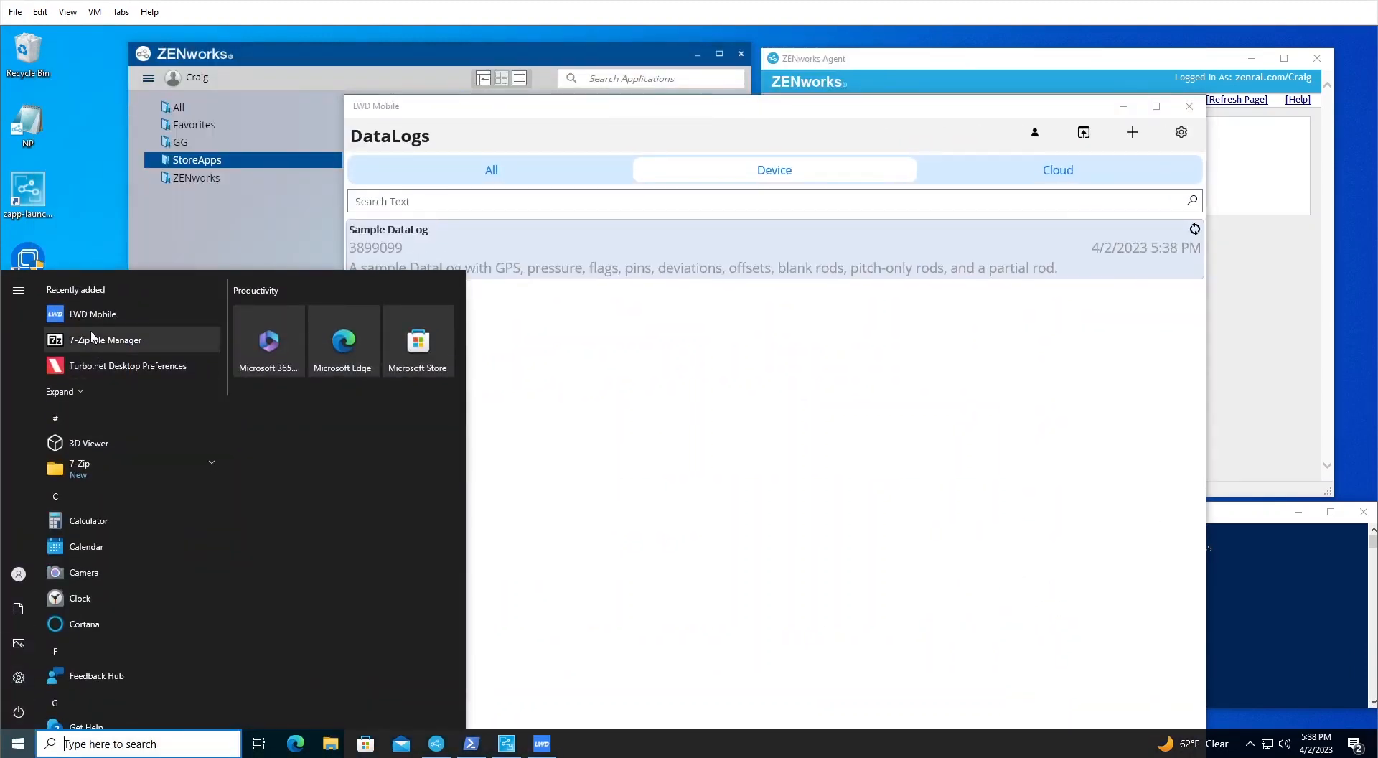
pyautogui.moveTo(89, 328)
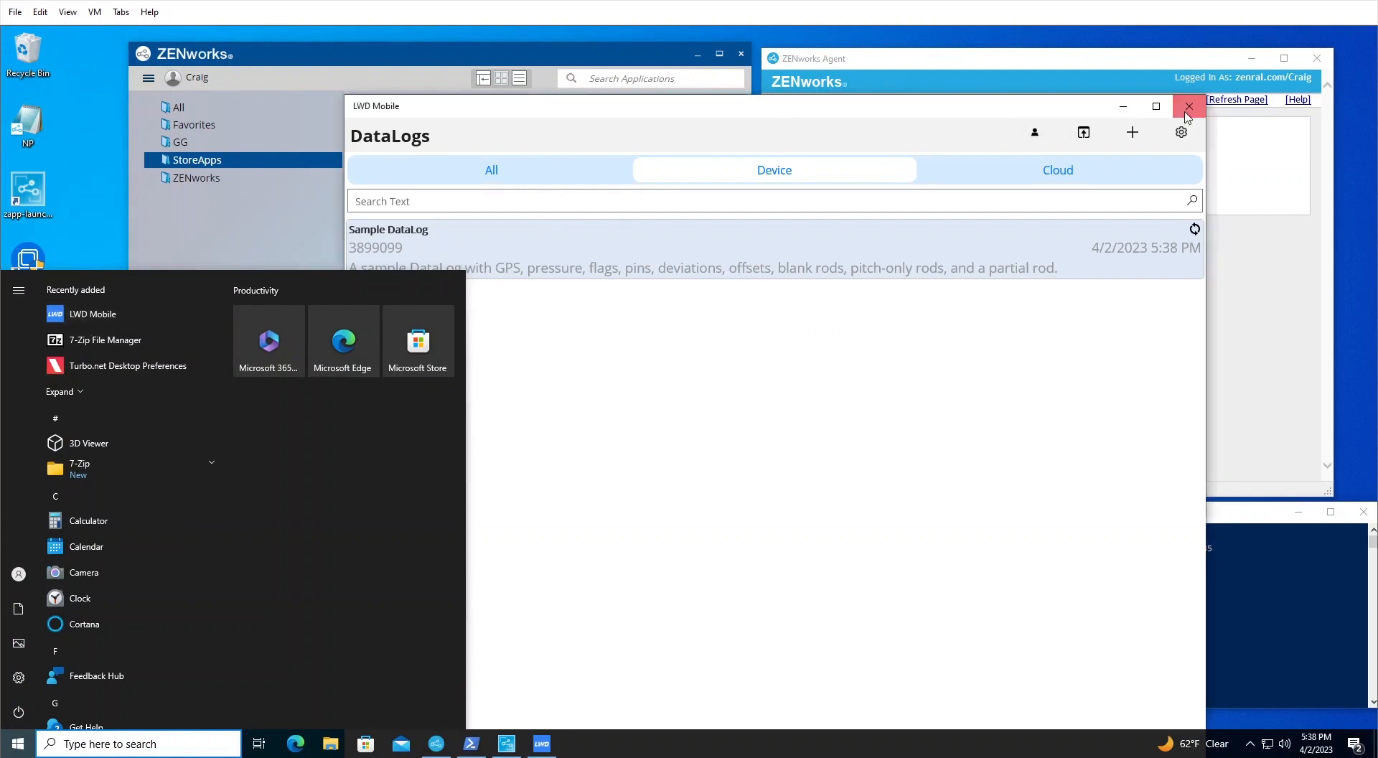
pyautogui.click(1189, 106)
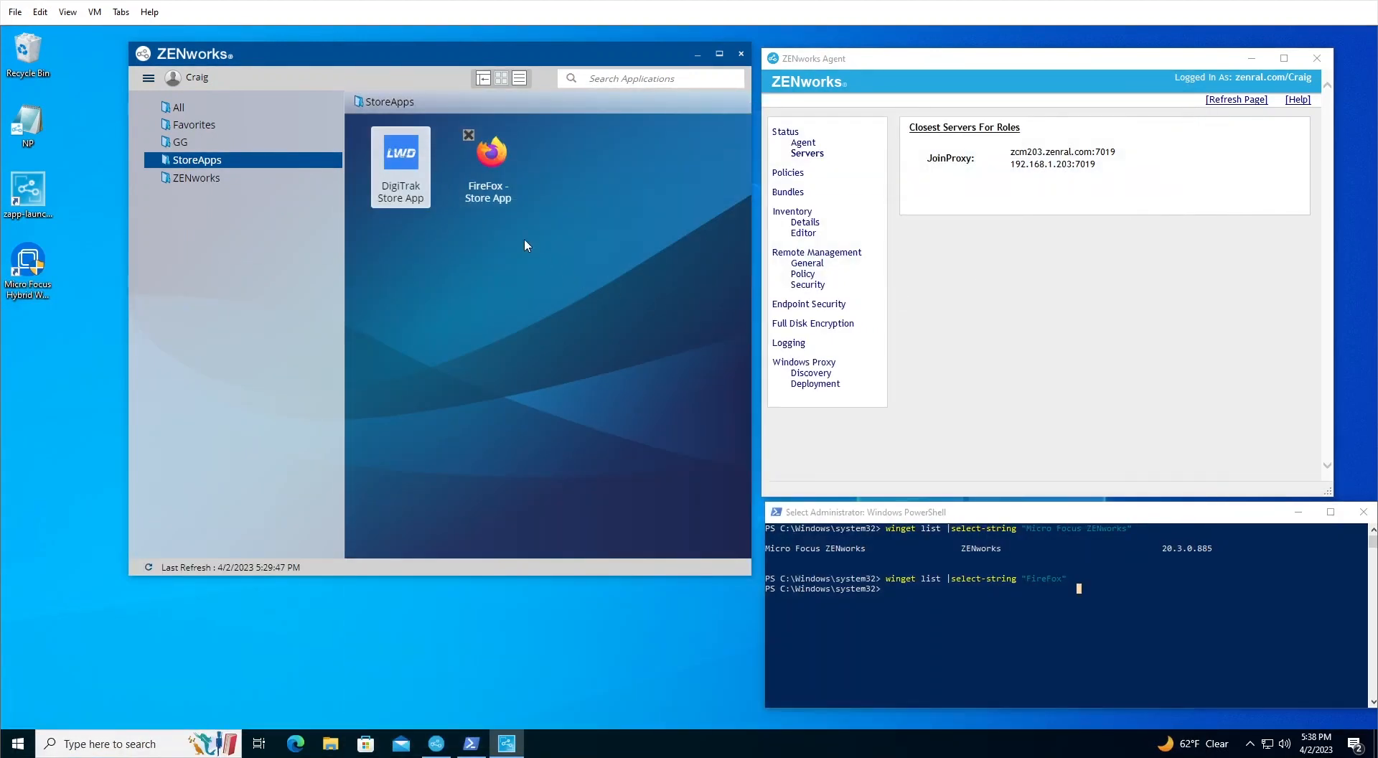
# Step: Install the FireFox - Store App bundle, then check LWD Mobile's options in the Start list
pyautogui.rightClick(491, 154)
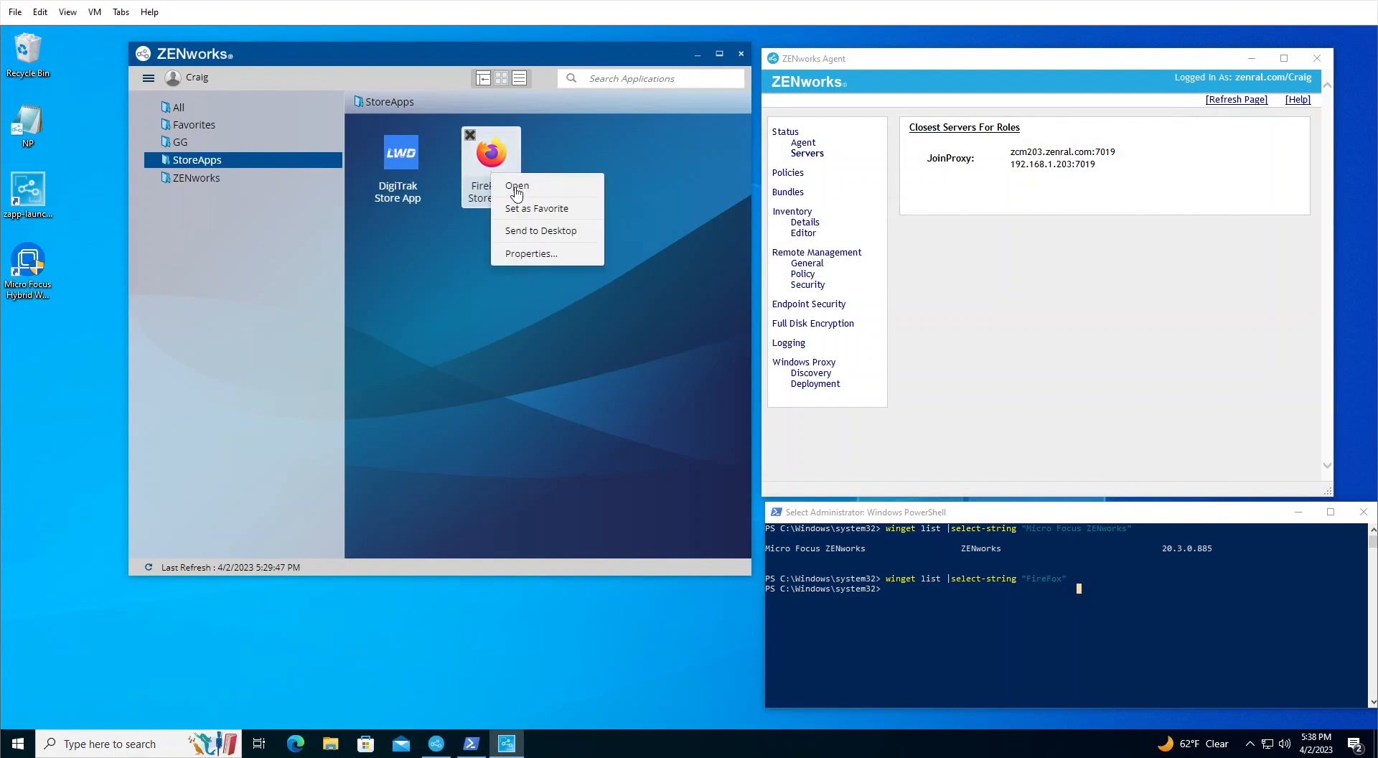
pyautogui.click(516, 187)
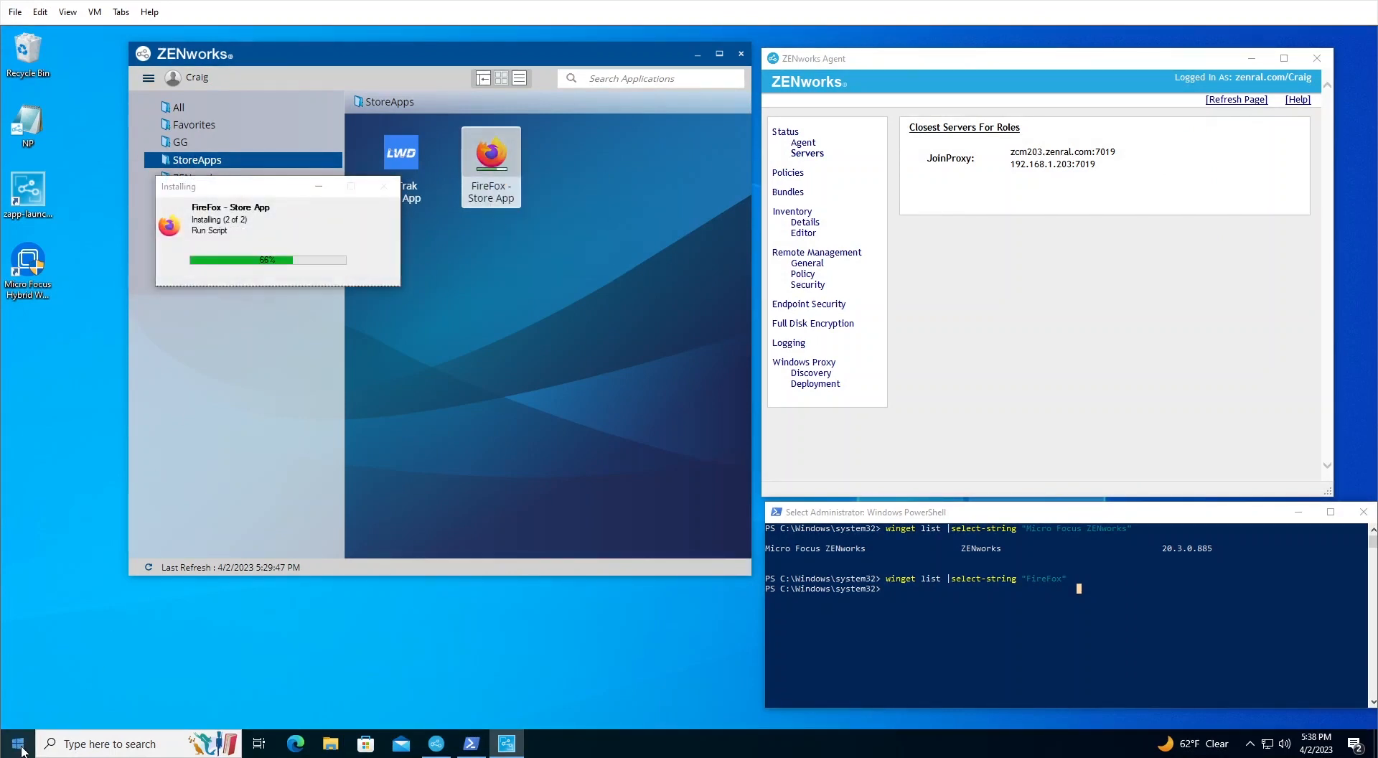
pyautogui.click(15, 744)
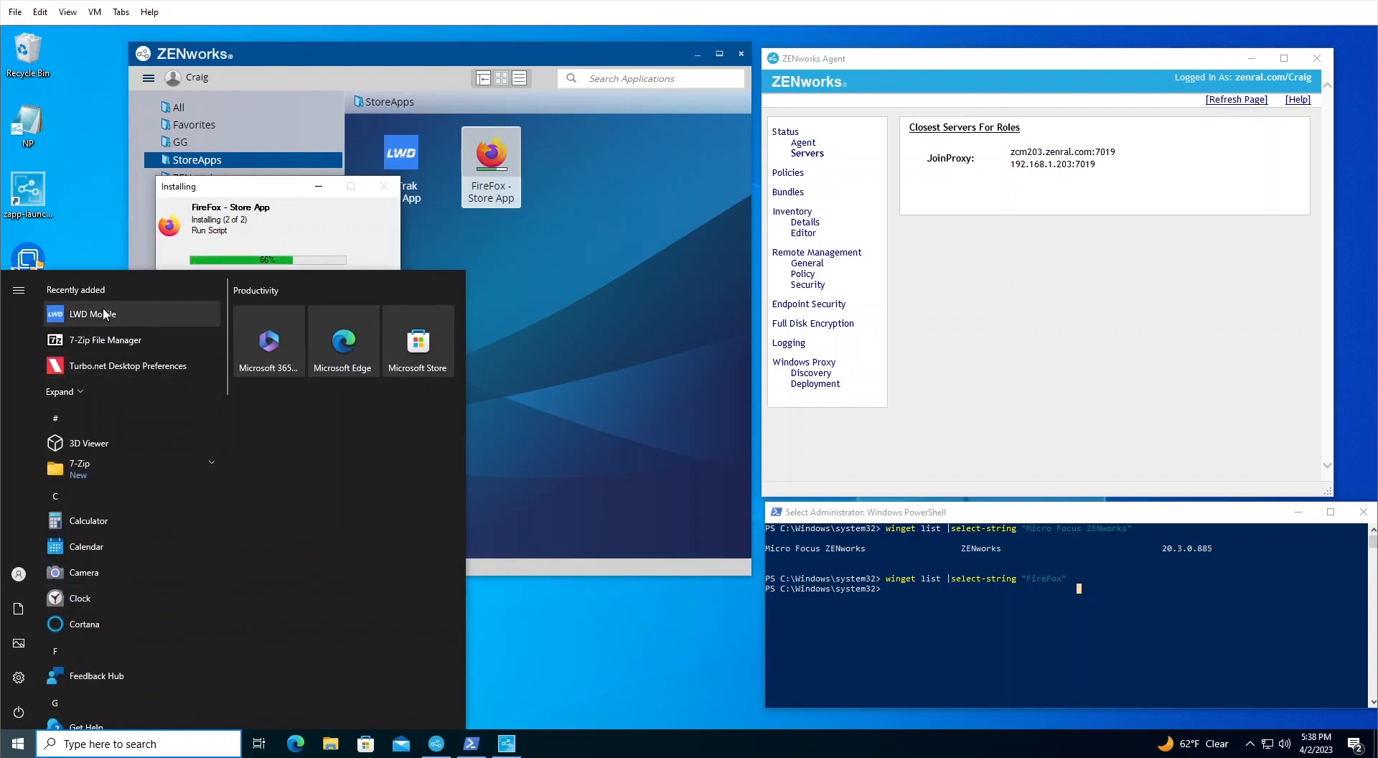
pyautogui.rightClick(83, 314)
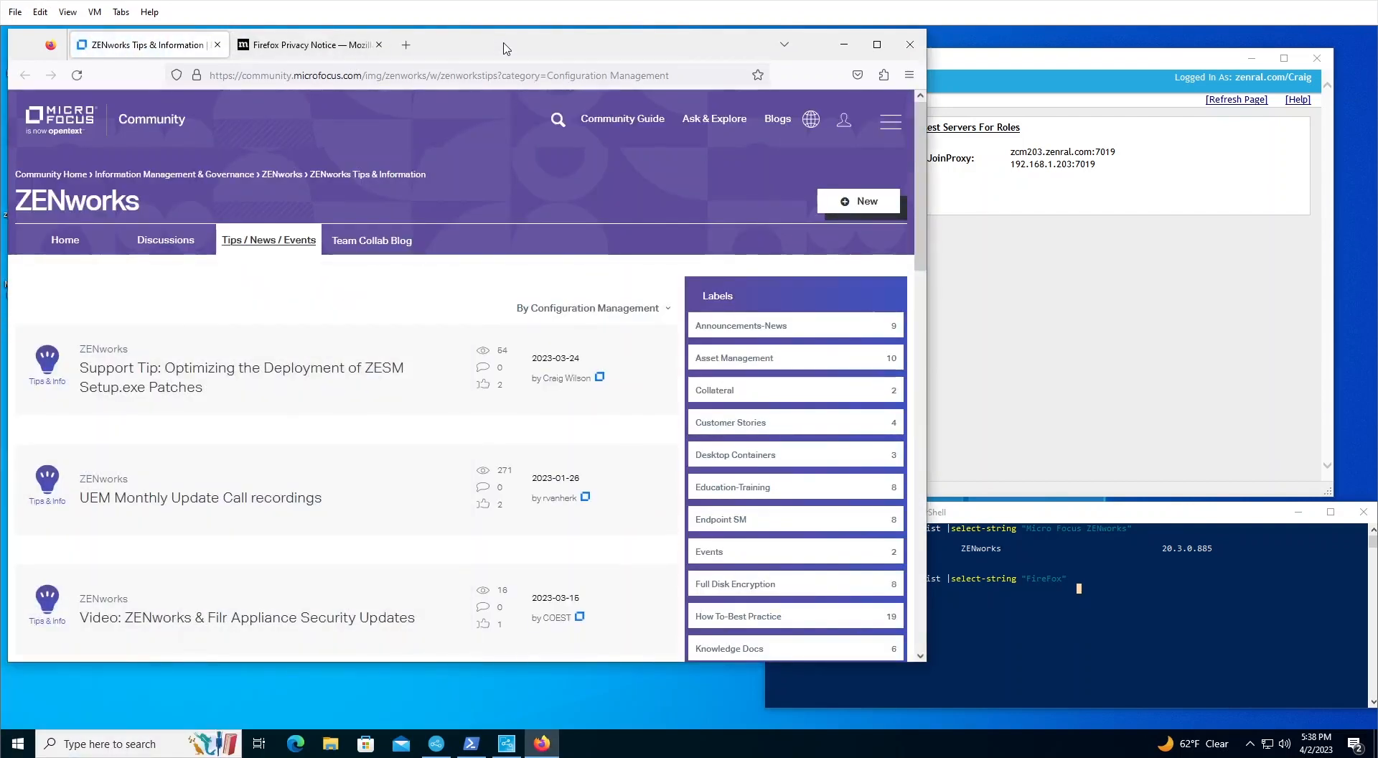
pyautogui.moveTo(1121, 642)
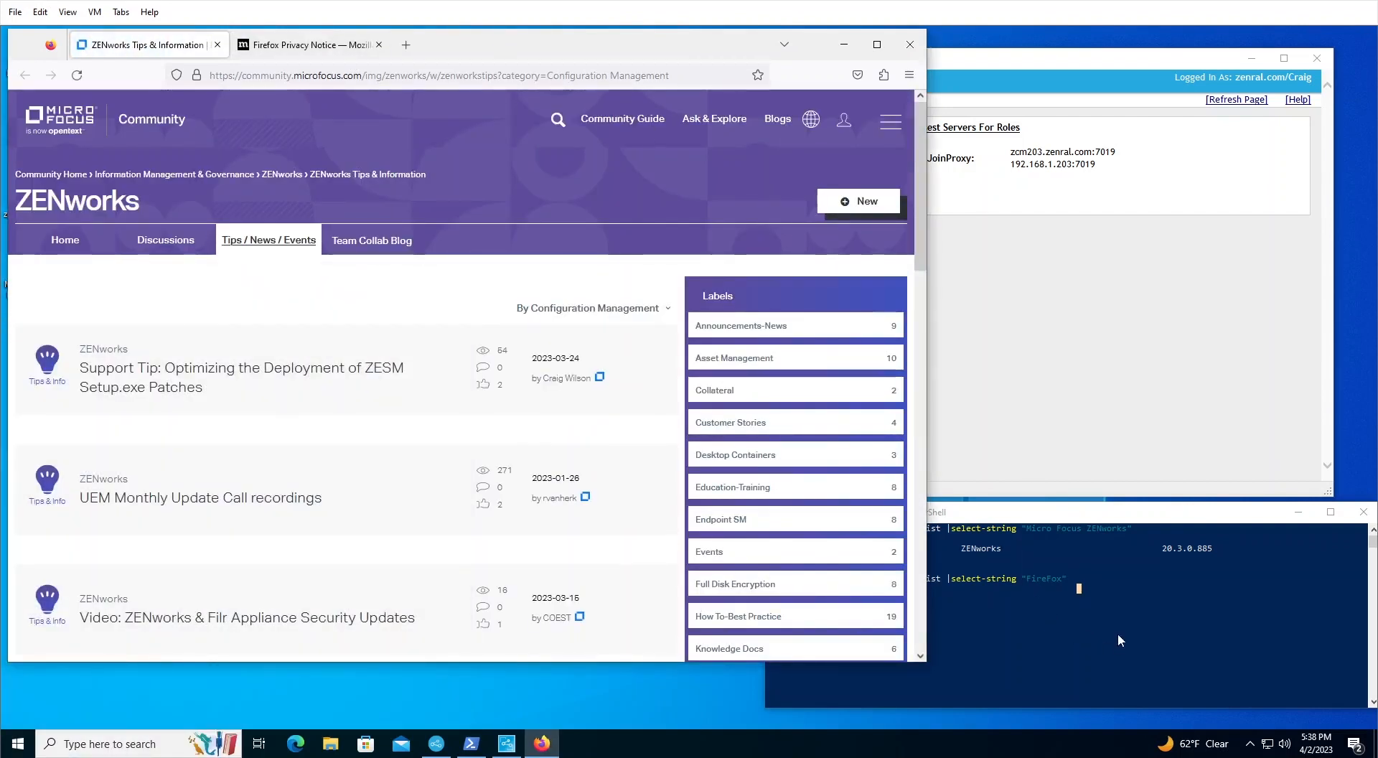